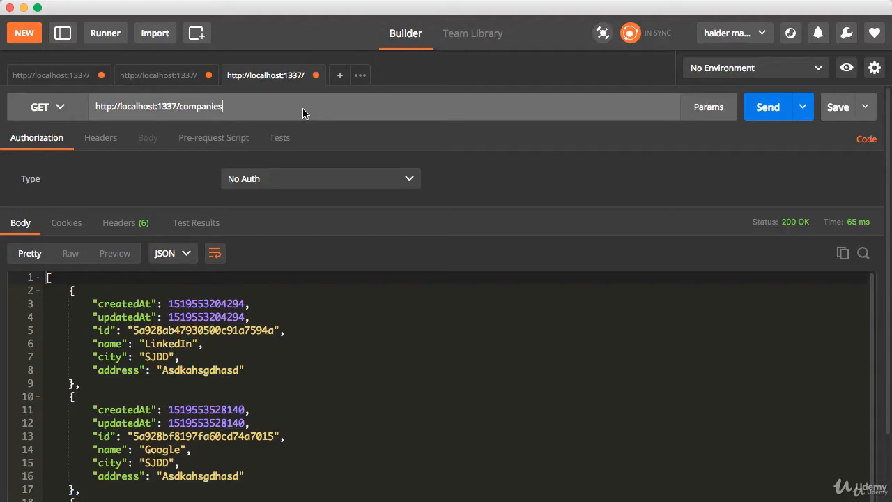
- Request the LinkedIn company by appending its id after /companies/ and send it
type("/")
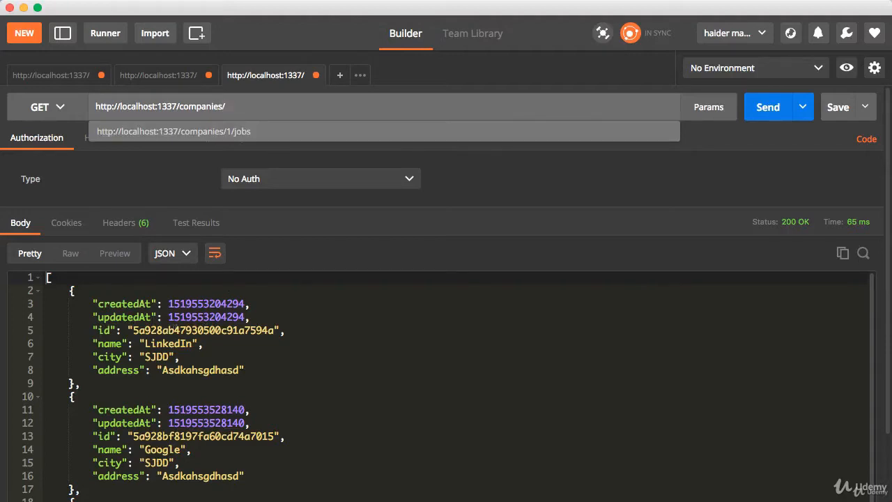
double_click(202, 331)
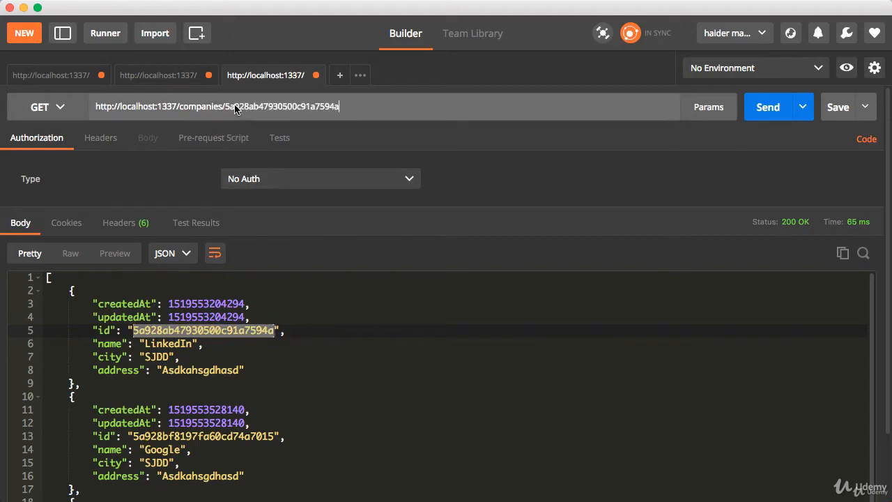
mouse_move(340, 106)
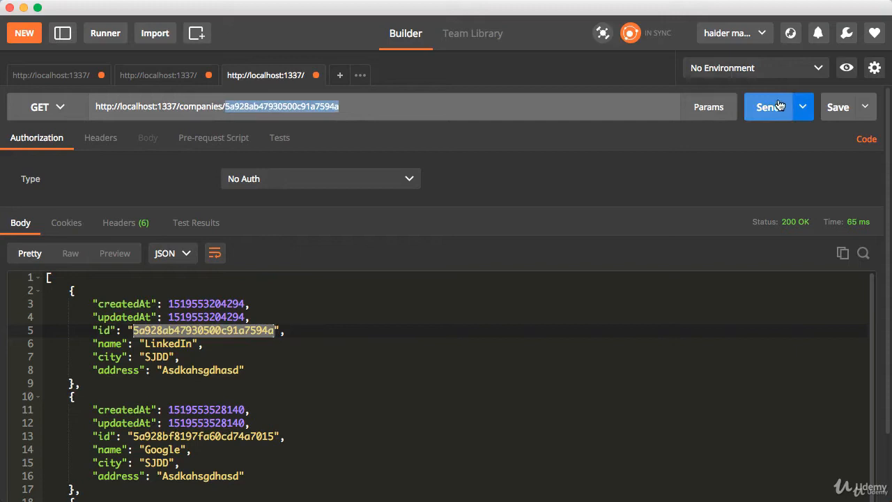
left_click(768, 107)
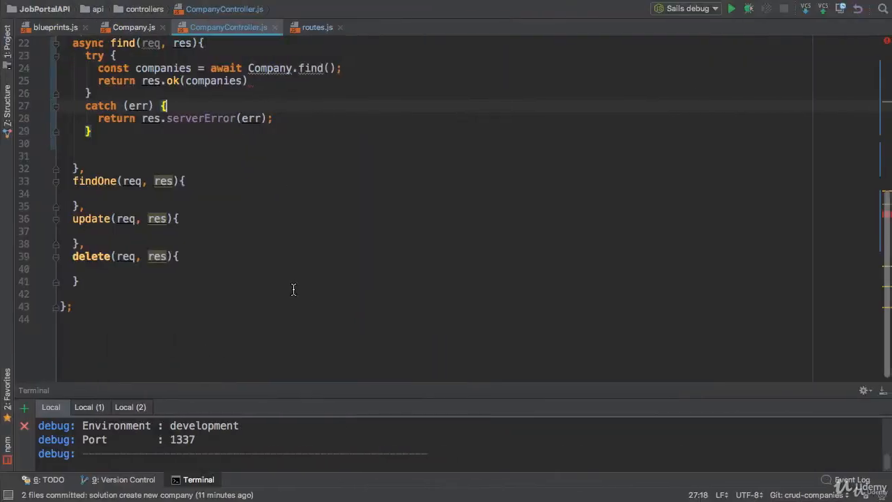
- Make findOne async with an empty try block and a catch returning res.serverError(err)
type("async")
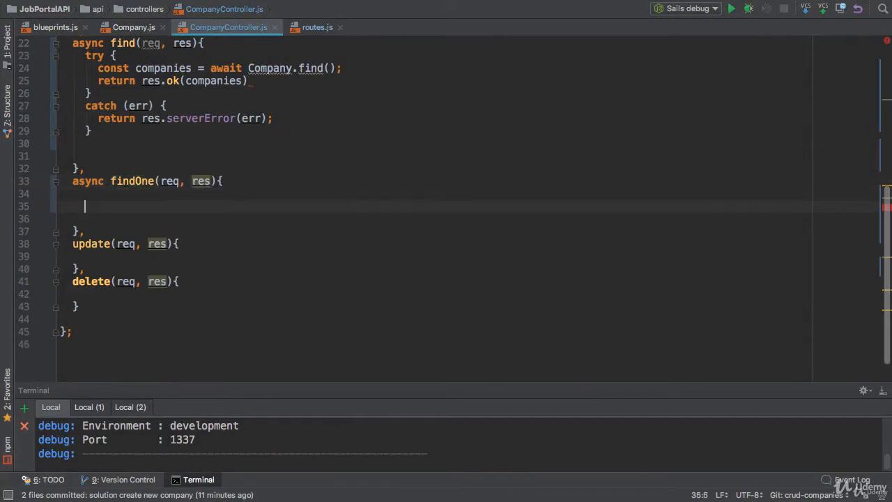
type("try{")
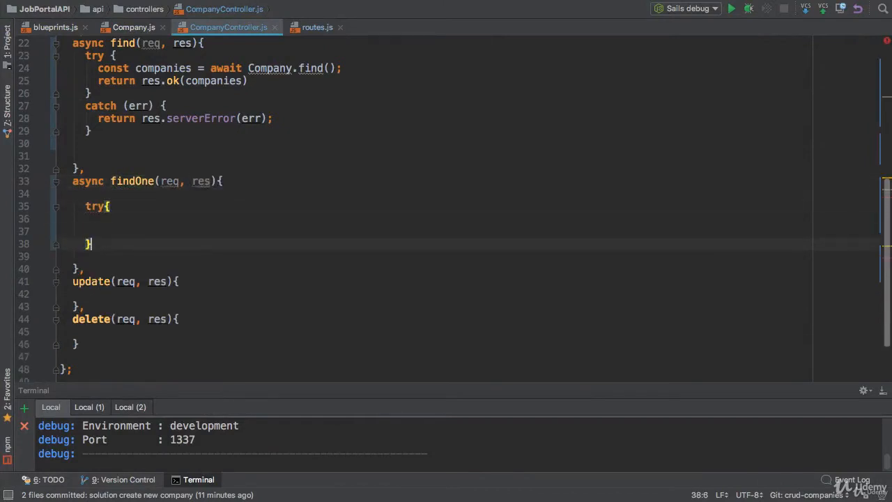
type("catch (err)")
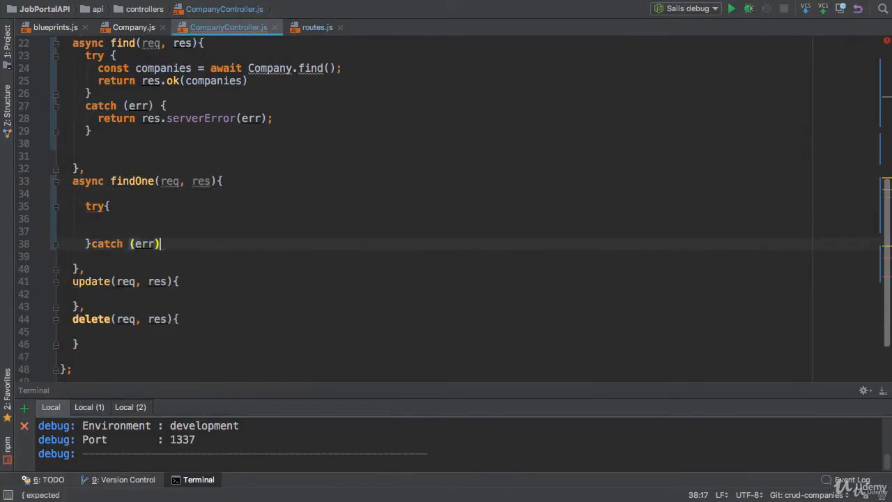
type("{")
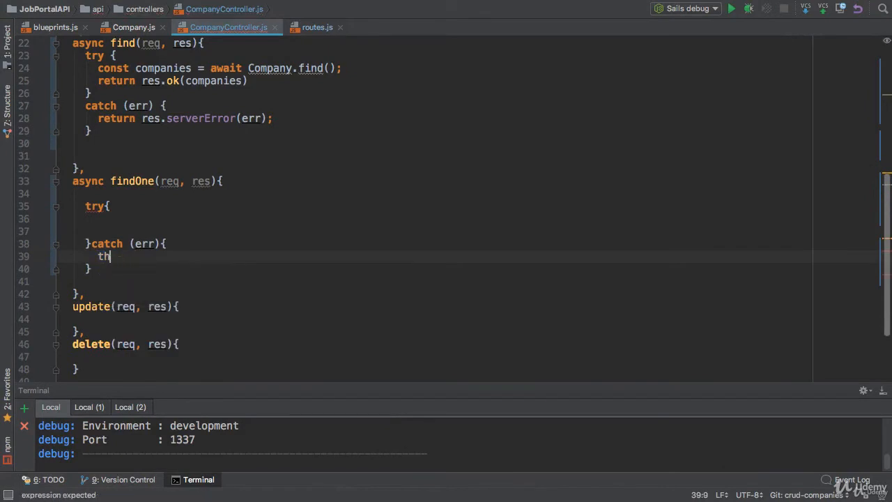
type("return res.serverError(err);")
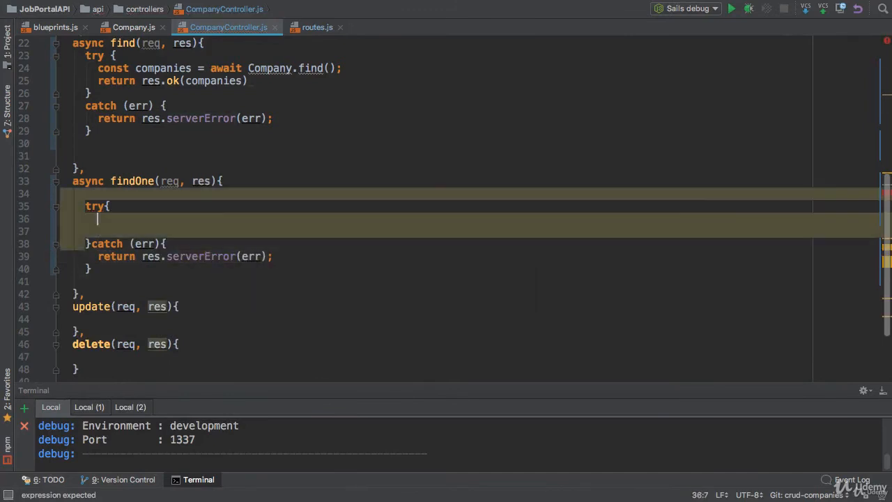
- Remove the blank line and await Company.findOne({ id: req.params.id }) in the try block
key("Enter")
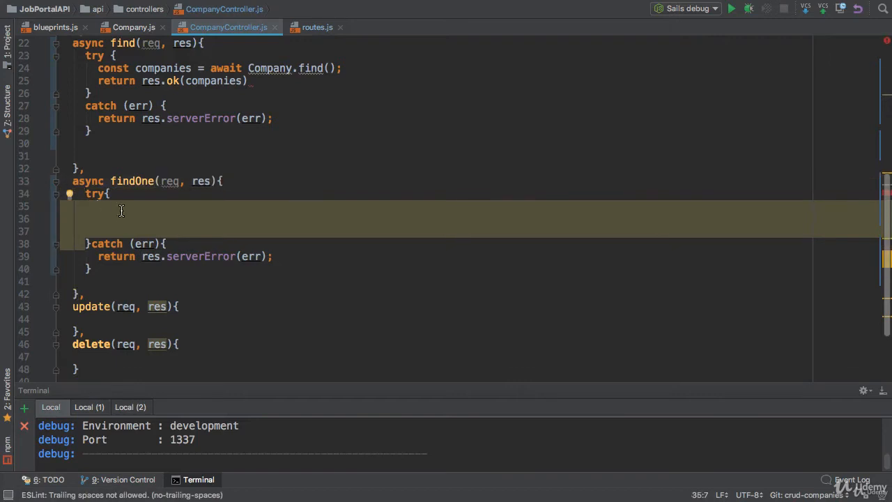
type("const company = await C")
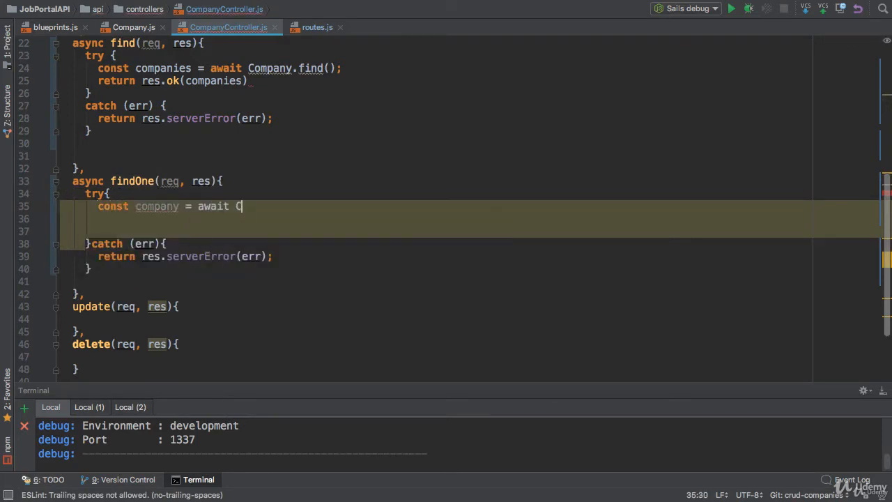
type("ompany.findOne({")
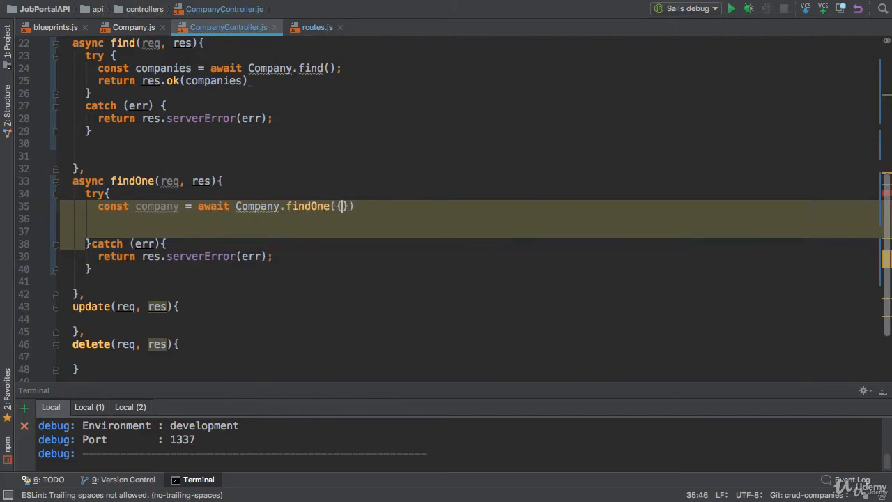
type("id:")
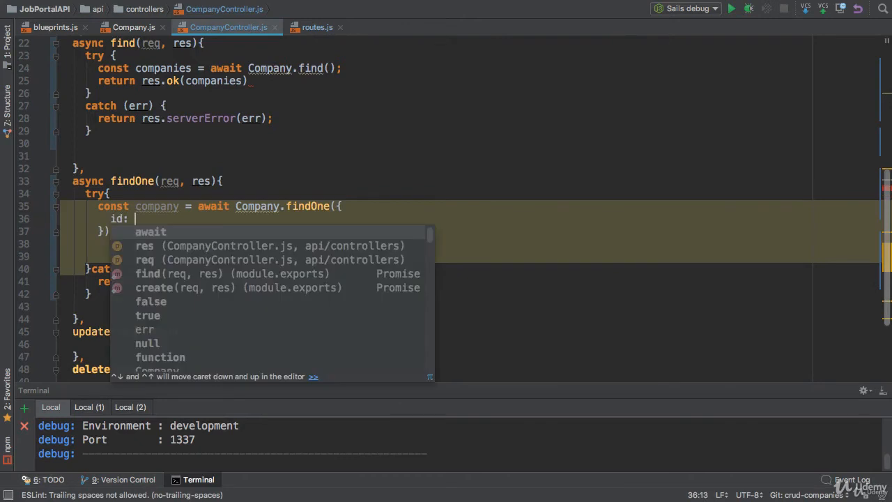
type("req.par")
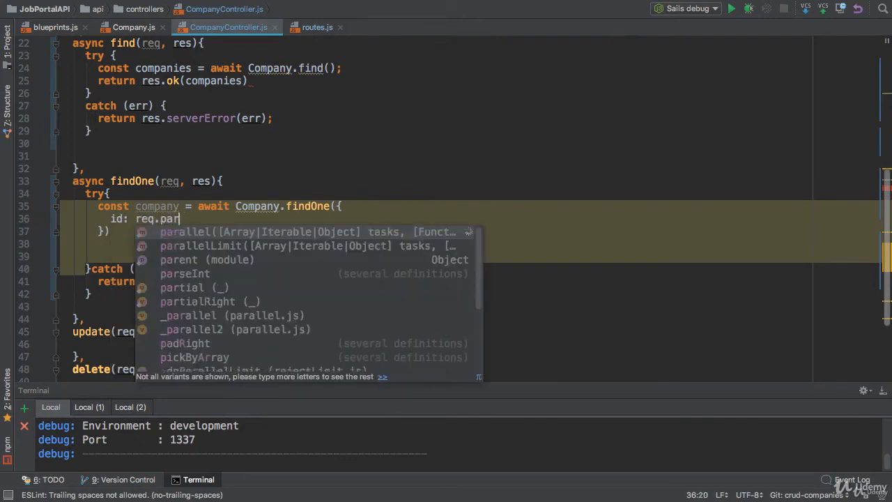
- Finish req.params.id and return res.ok(company) from findOne
type("ams.id")
left_click(439, 231)
type(";")
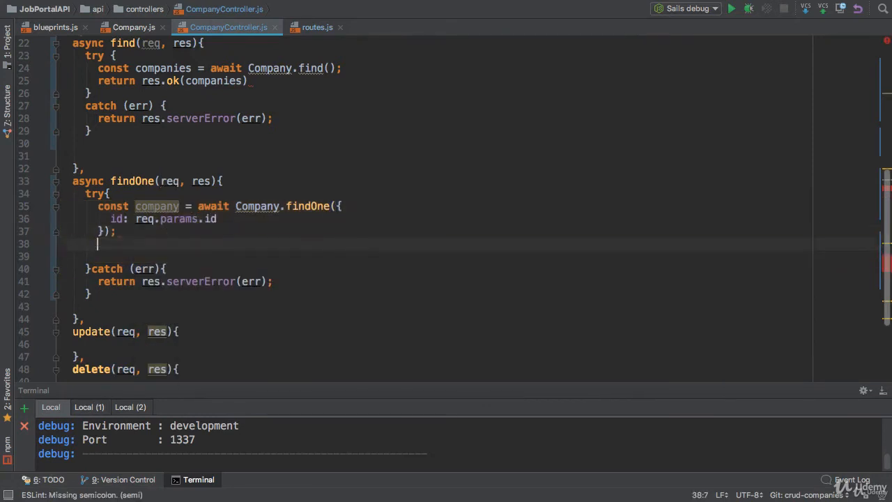
type("return res")
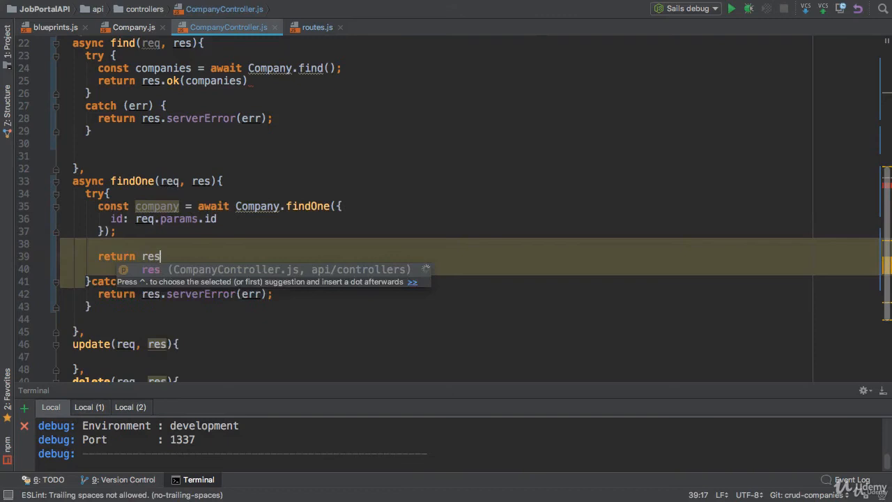
type(".ok(")
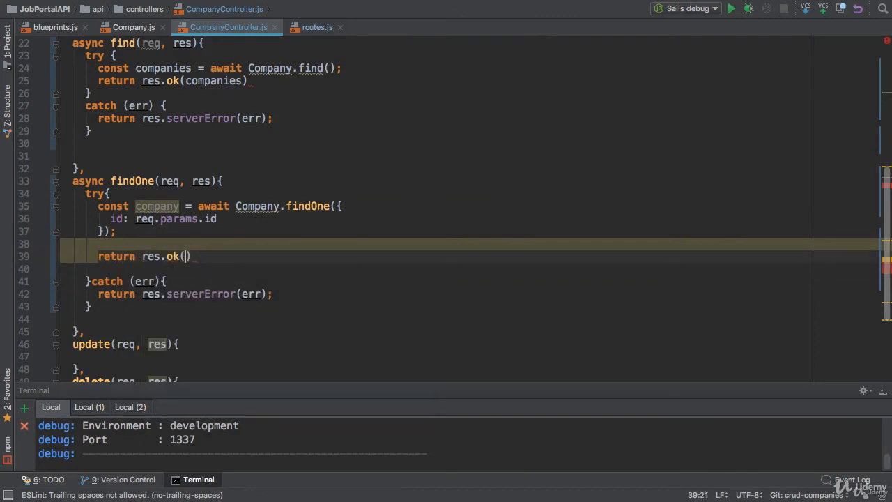
type("company);")
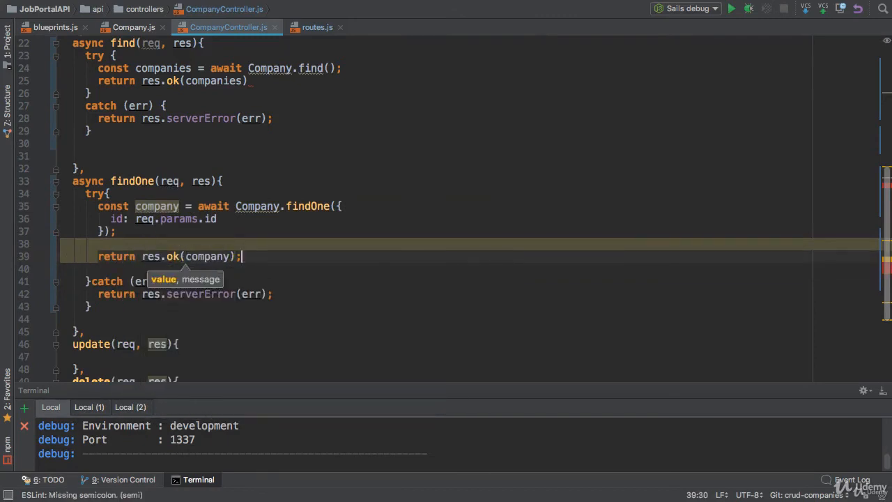
key("ctrl+e")
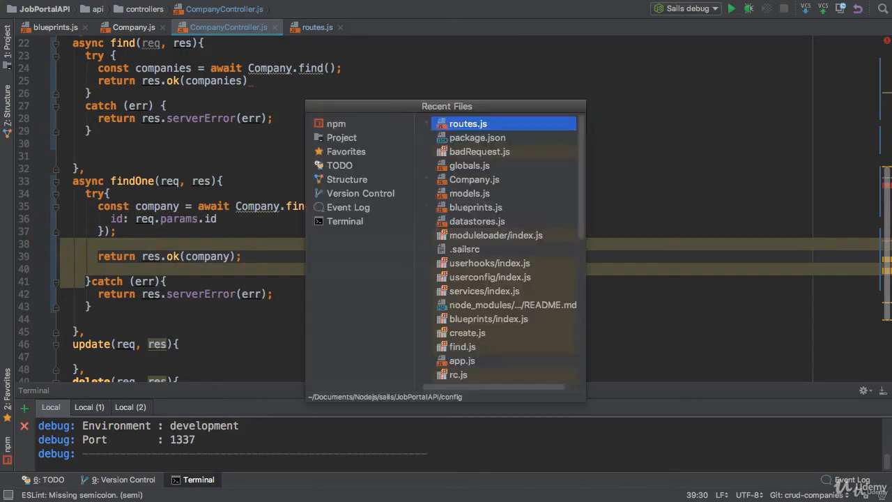
- In routes.js, add 'GET /companies/:id' mapped to CompanyController.findOne, restoring the id parameter
left_click(468, 123)
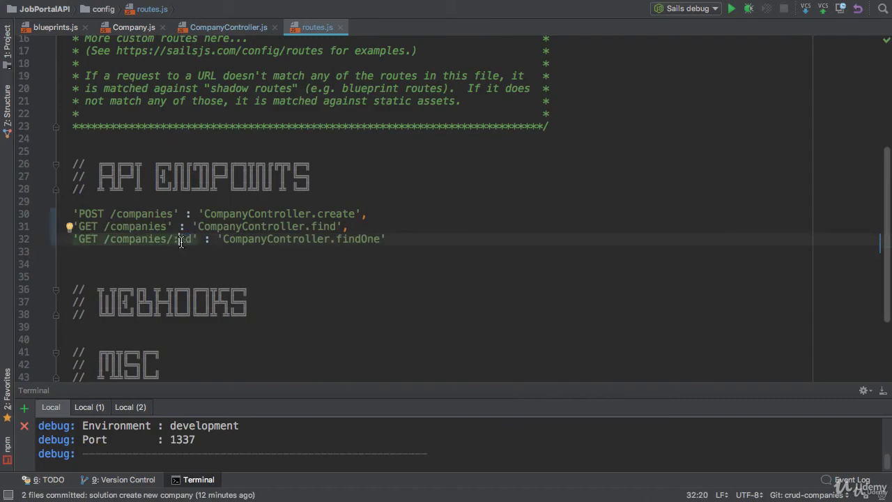
type(":com")
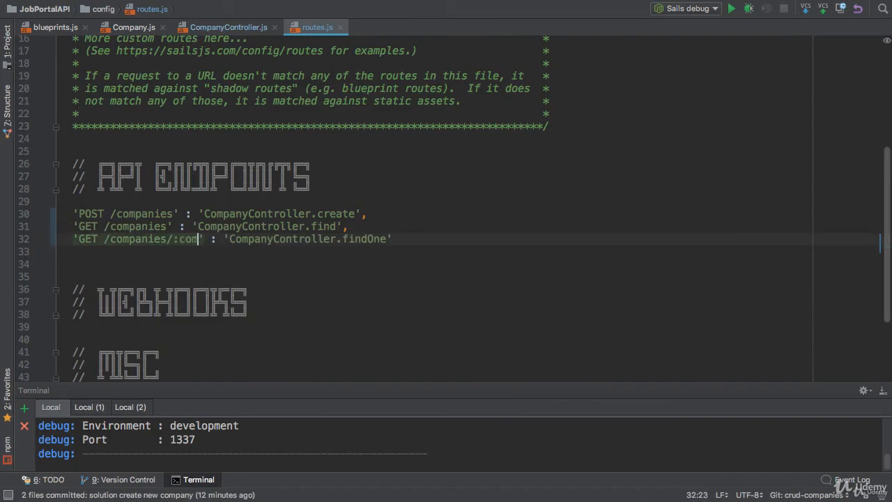
type("panyId")
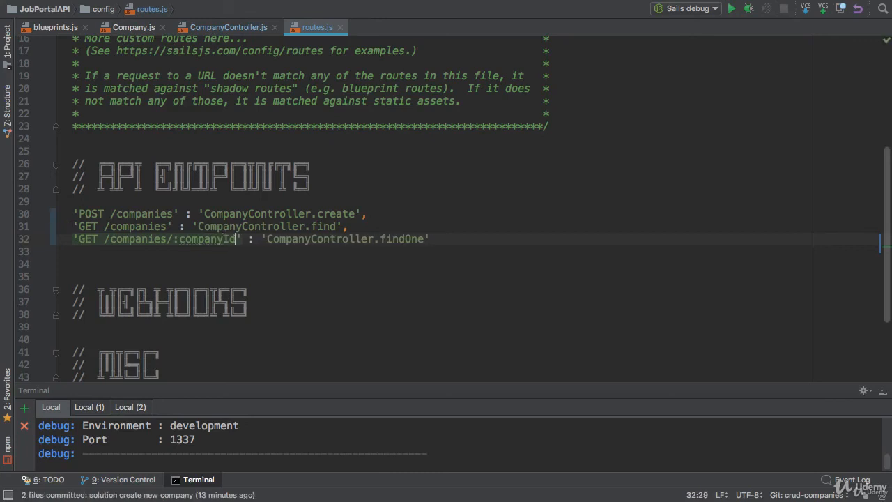
double_click(209, 238)
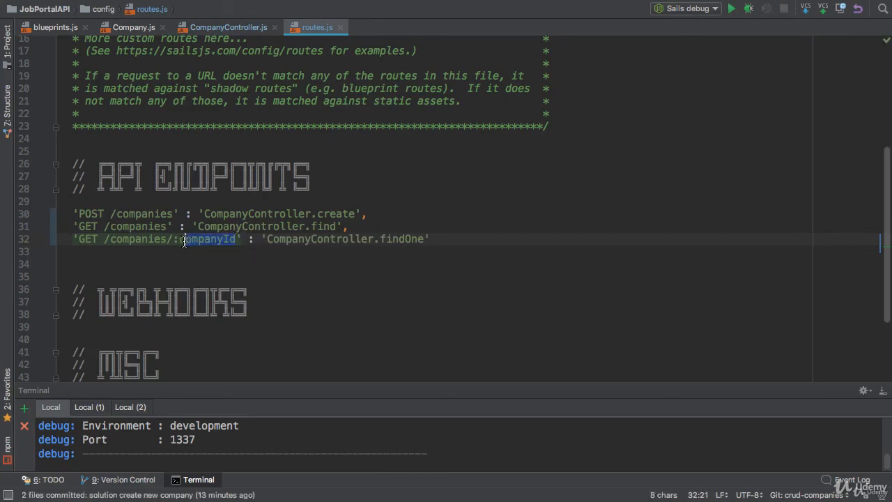
type("id")
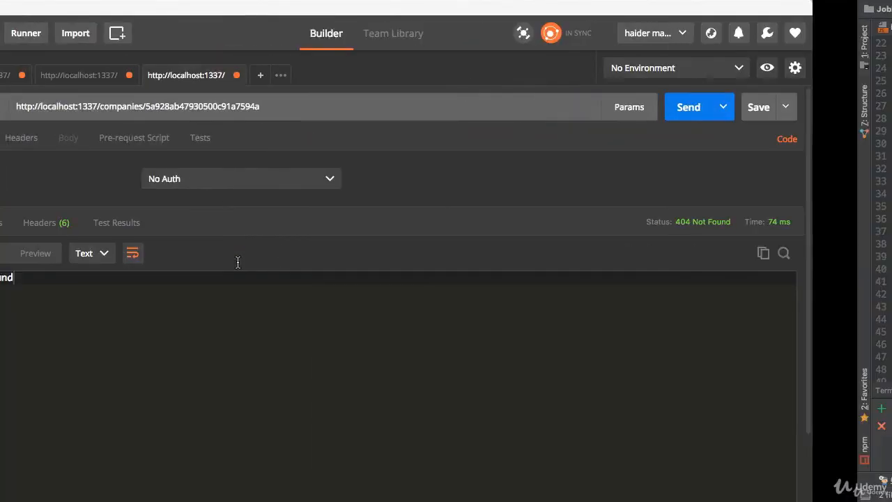
- Resend the LinkedIn company's GET request by id in Postman
left_click(688, 106)
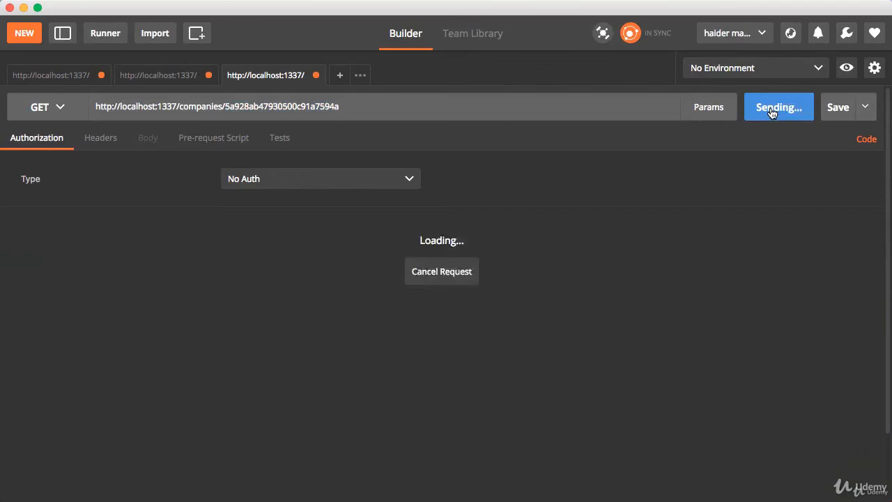